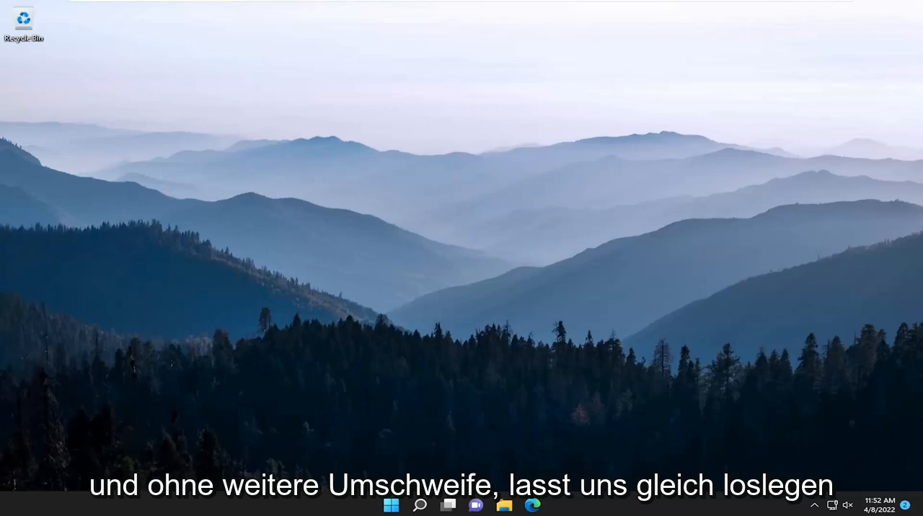
Step: Open Windows search from the taskbar
click(419, 504)
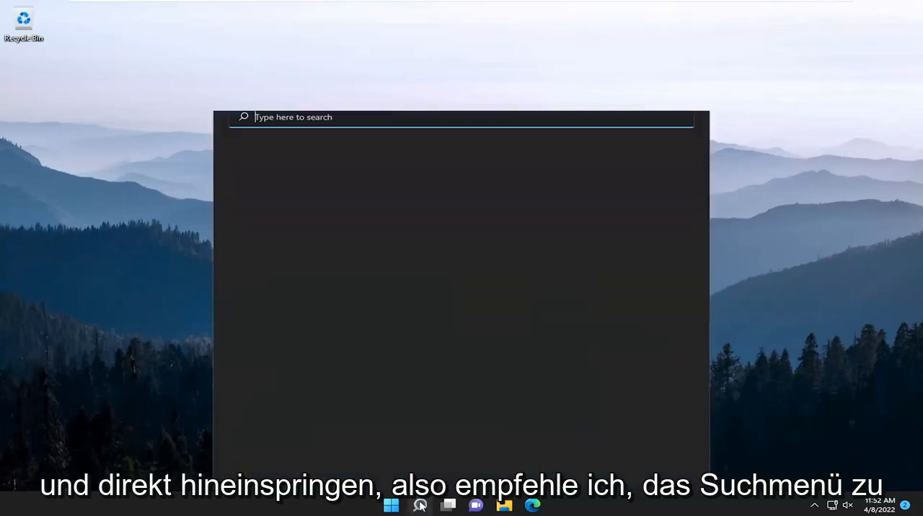
Step: Search 'update' and open the Check for updates page
click(419, 505)
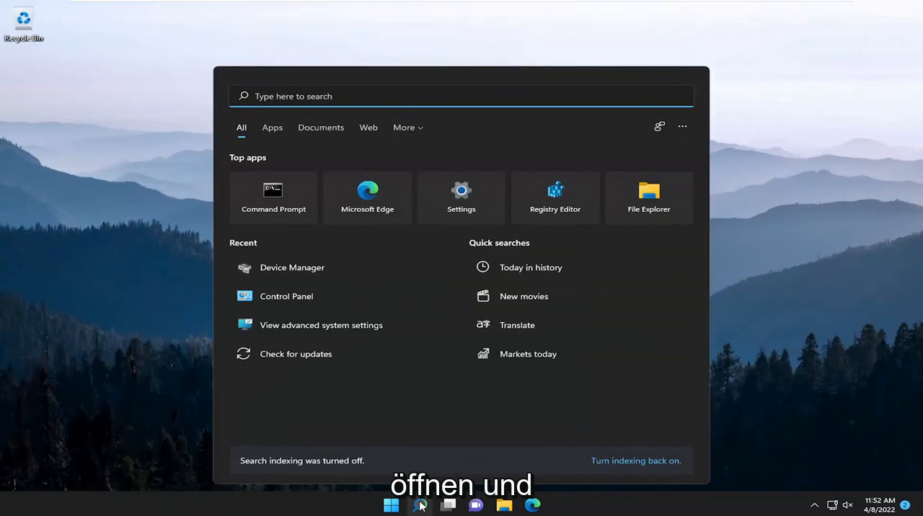
text(update)
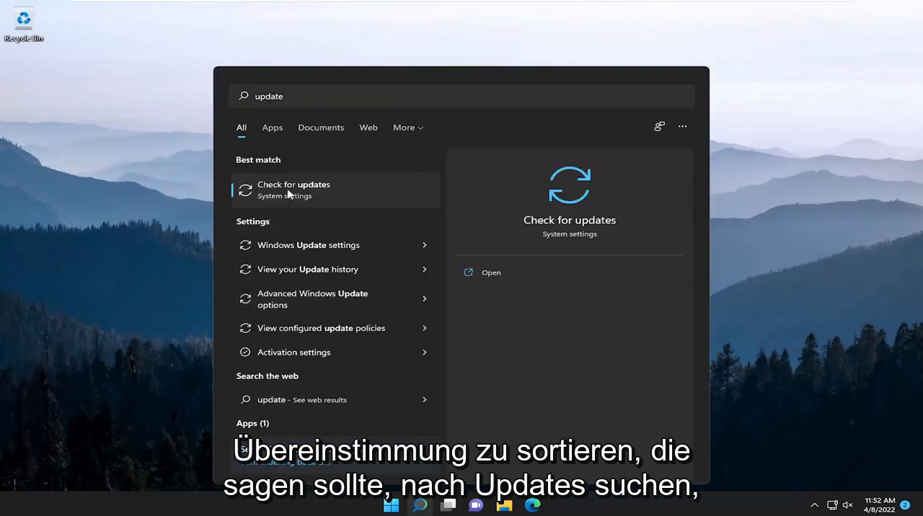
click(293, 189)
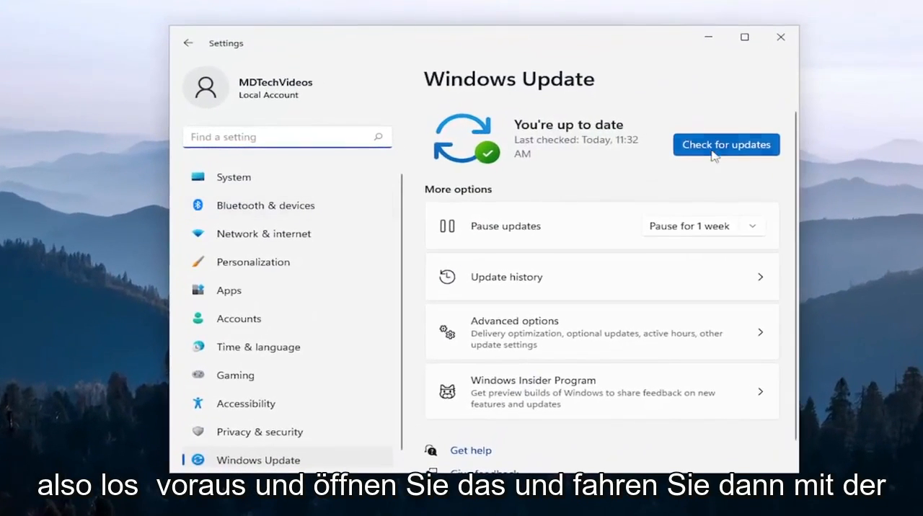
click(725, 145)
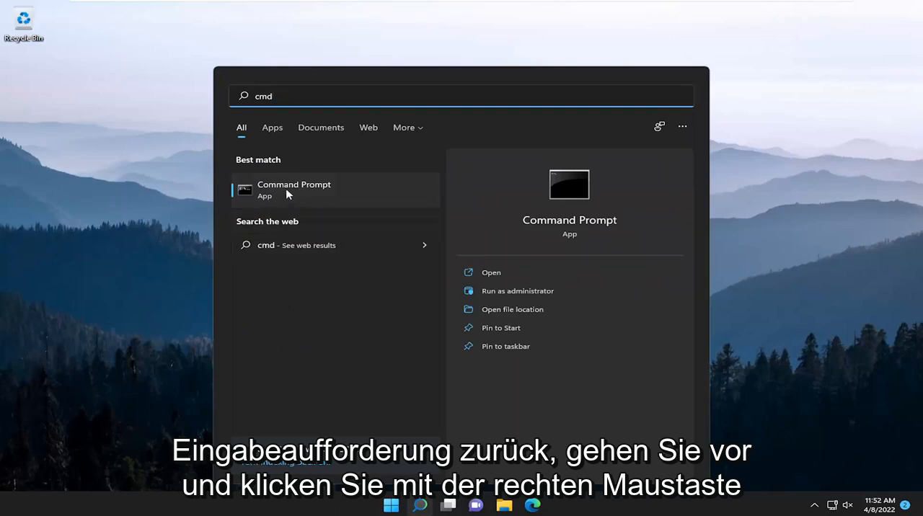
Step: Run Command Prompt as administrator from the search result's context menu
right_click(293, 190)
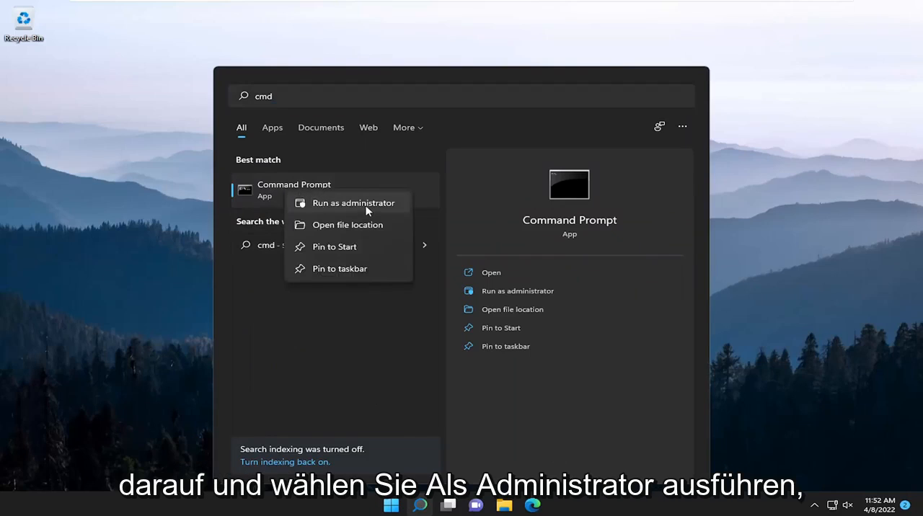
click(354, 202)
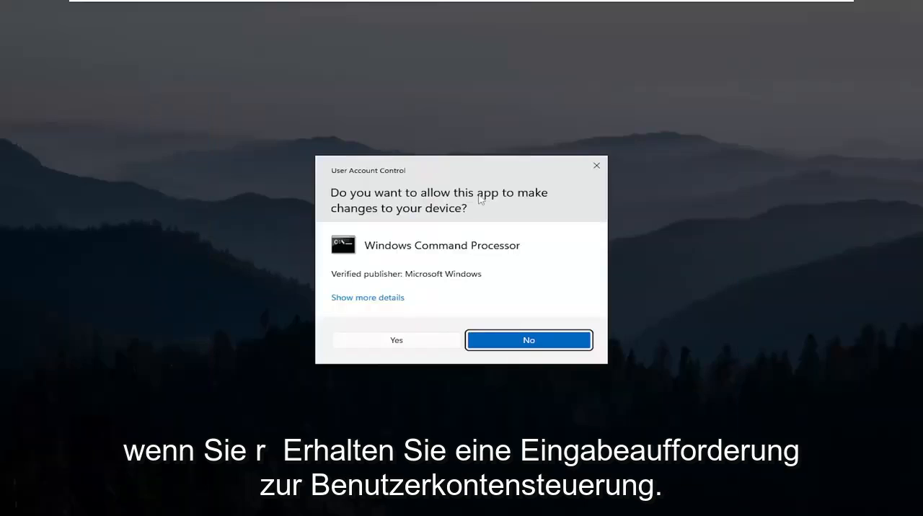
Step: Accept the User Account Control prompt for Windows Command Processor
click(395, 339)
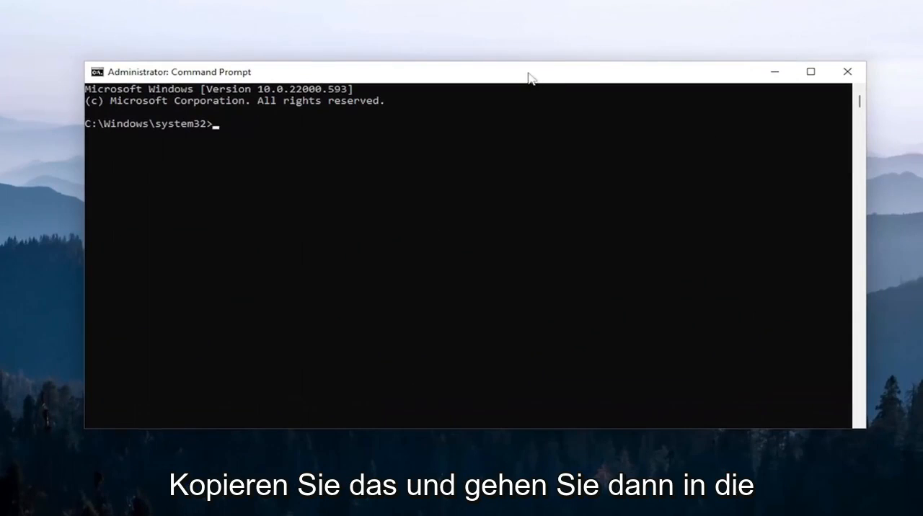
mouse_move(496, 75)
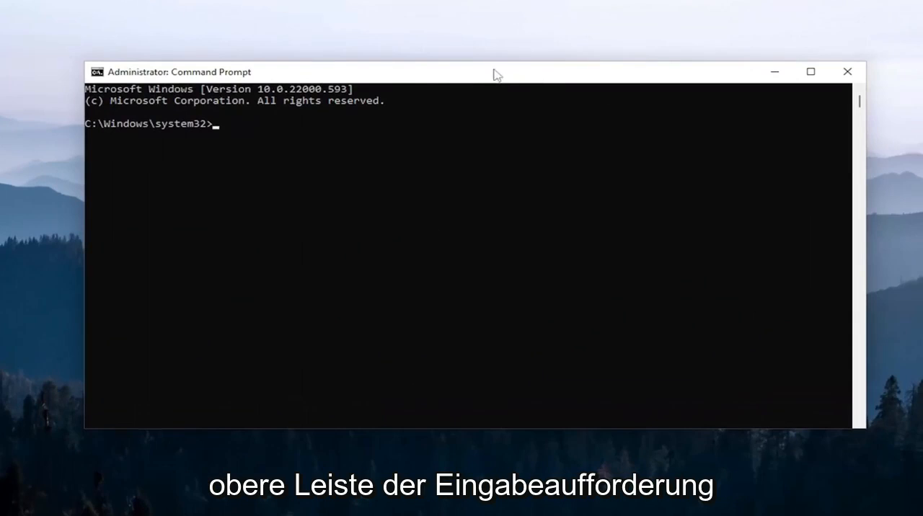
right_click(496, 71)
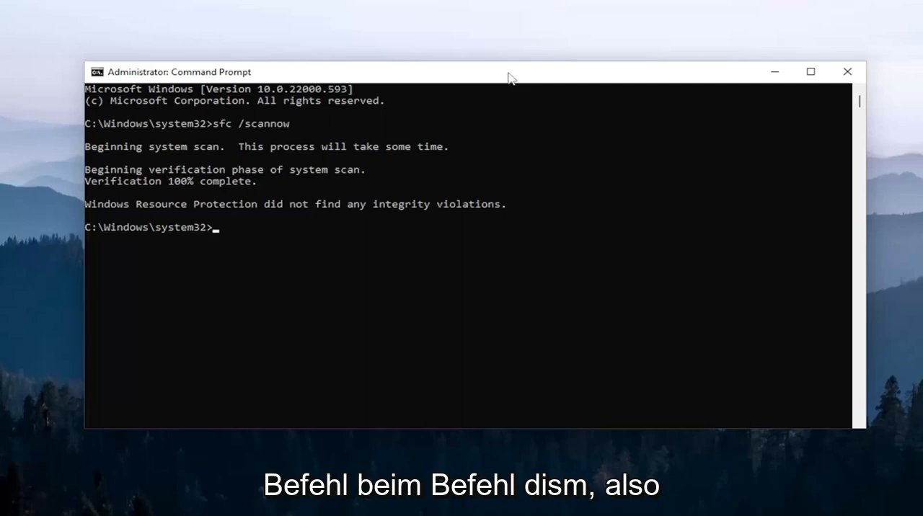
mouse_move(509, 78)
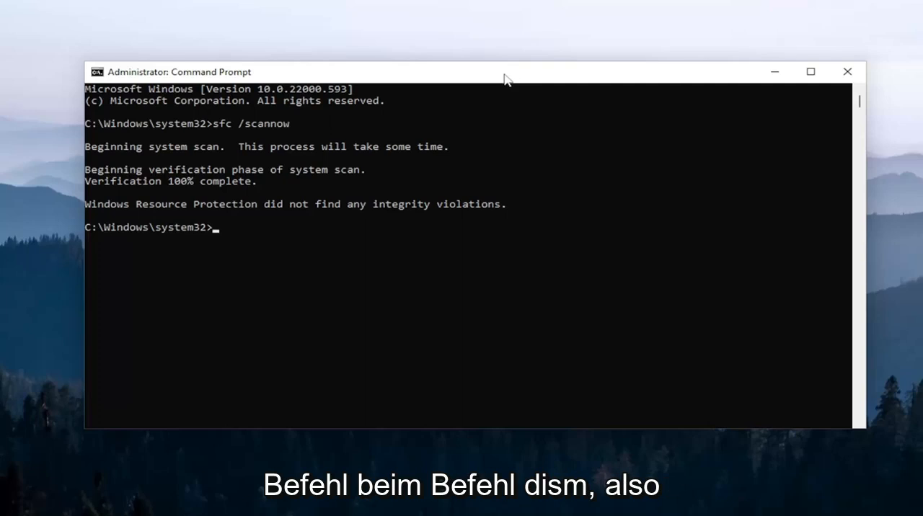
mouse_move(477, 76)
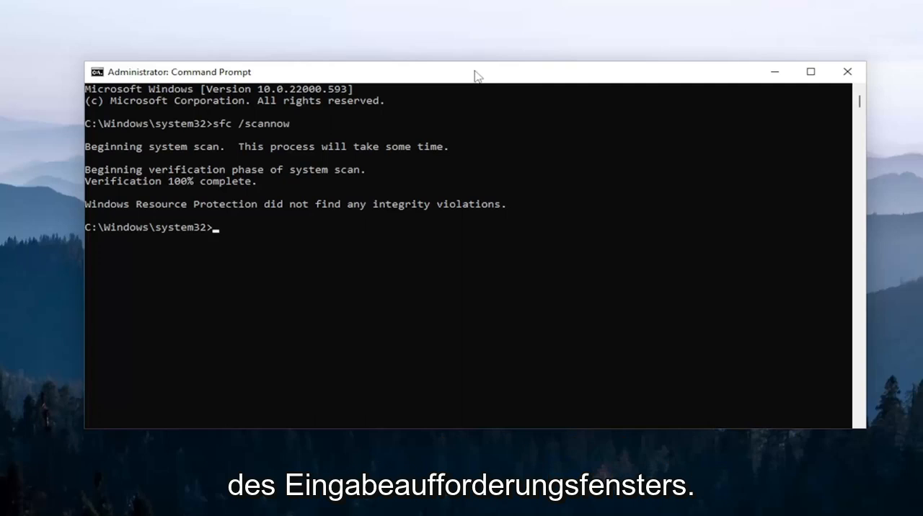
Step: Bring up the Command Prompt title bar menu to reach the Edit options
right_click(476, 71)
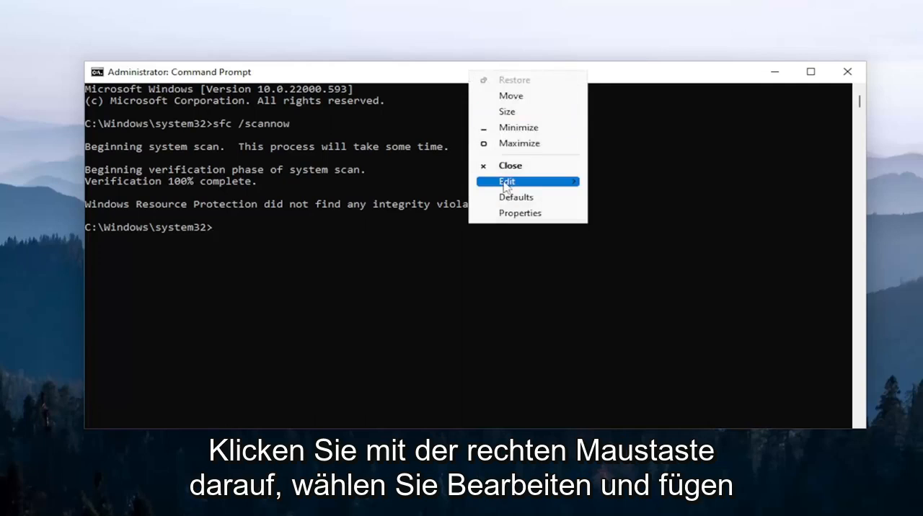